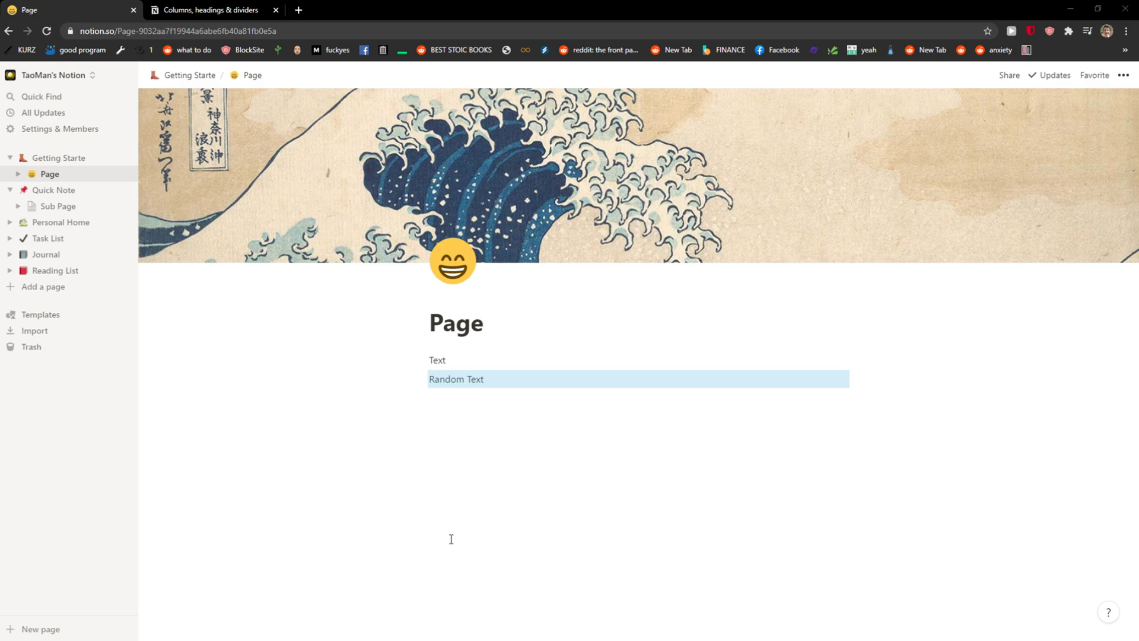
pyautogui.moveTo(464, 470)
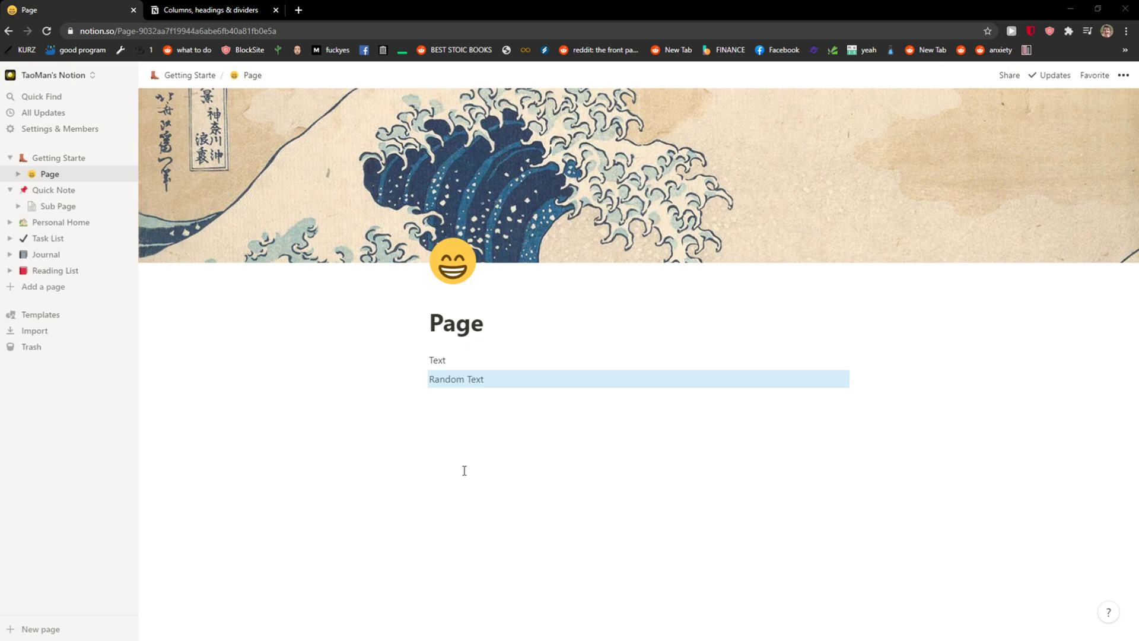
# - Place Random Text beside Text as two columns and add a 'Random TEXT2' block below
pyautogui.click(470, 366)
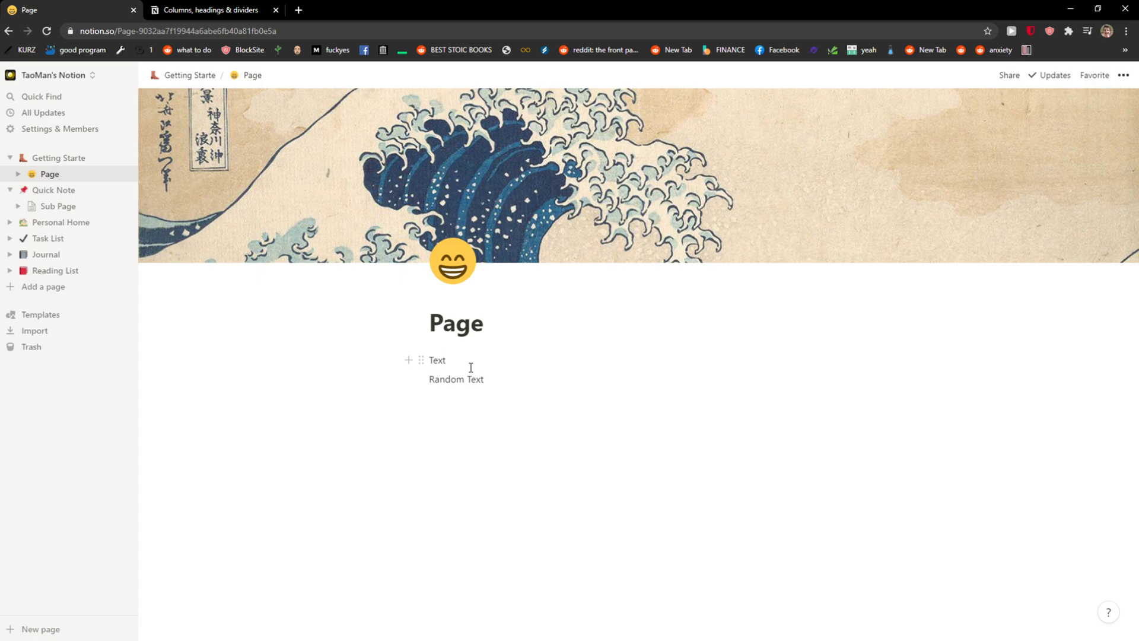
pyautogui.moveTo(421, 378)
pyautogui.write('Random')
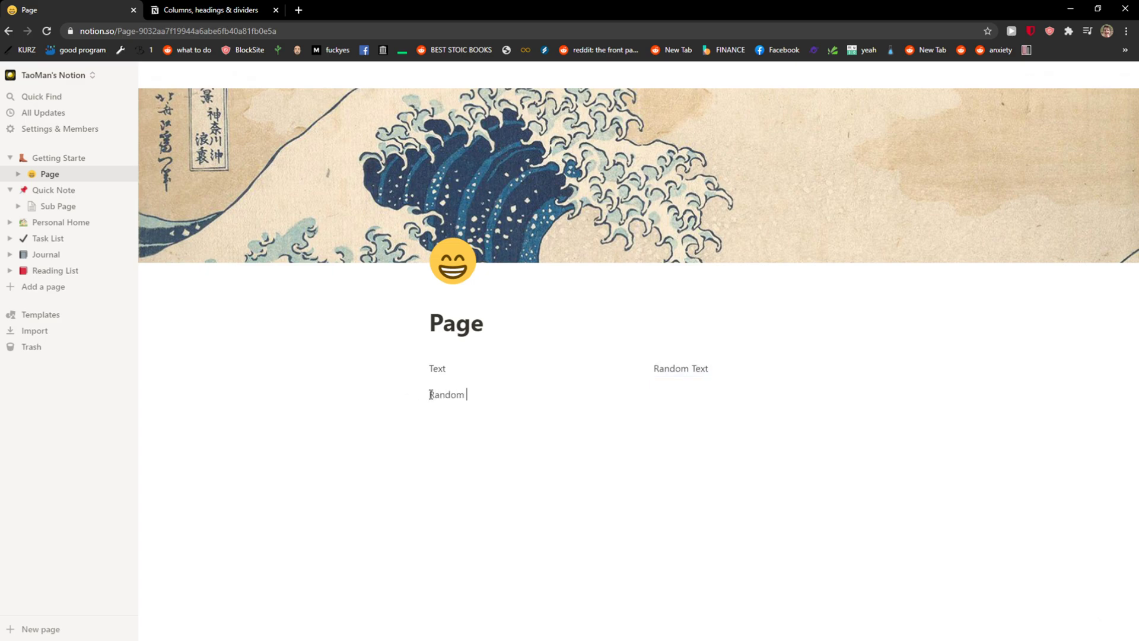
pyautogui.write('TEXT2')
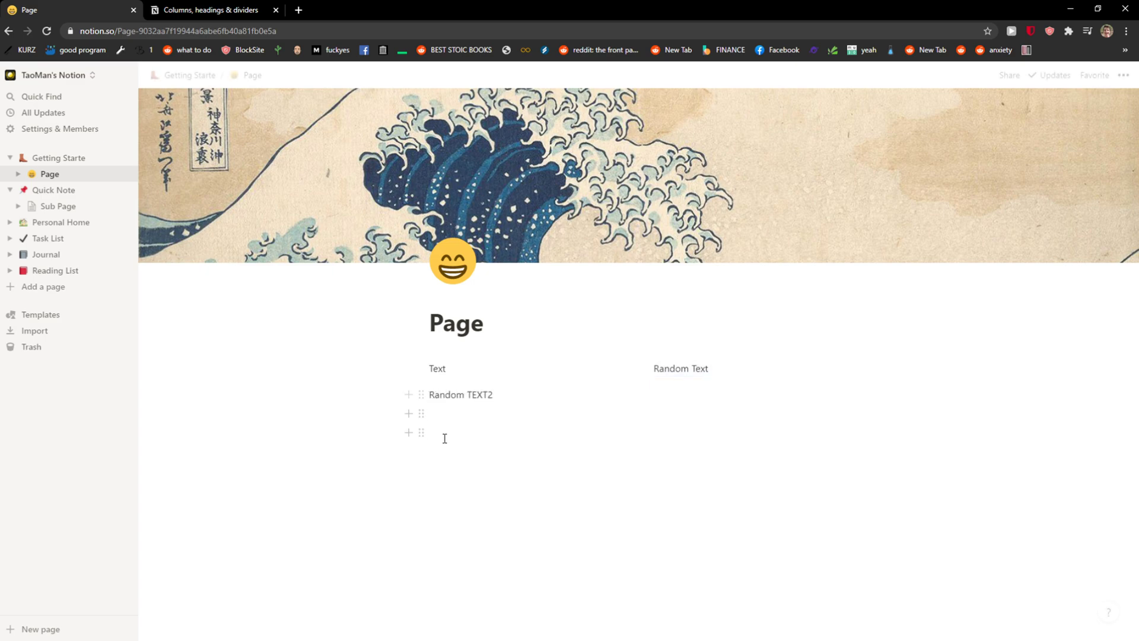